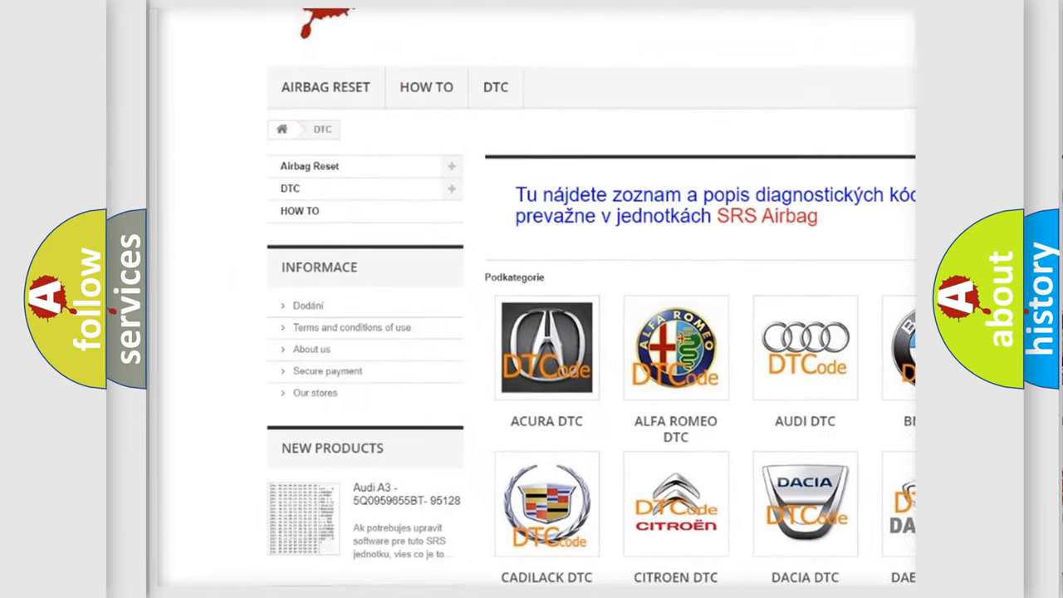
pyautogui.scroll(-3)
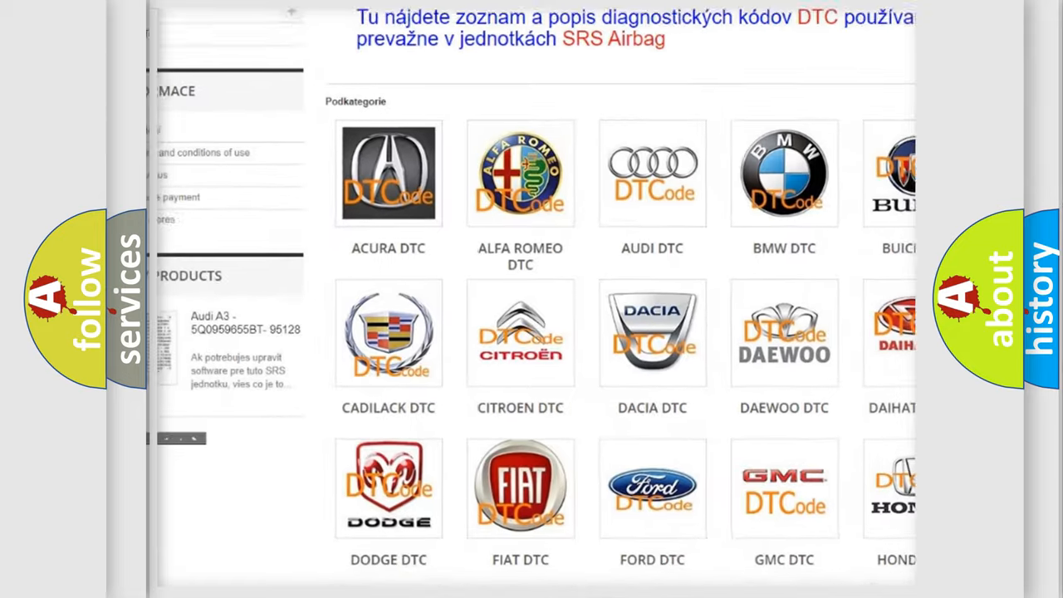
pyautogui.scroll(-3)
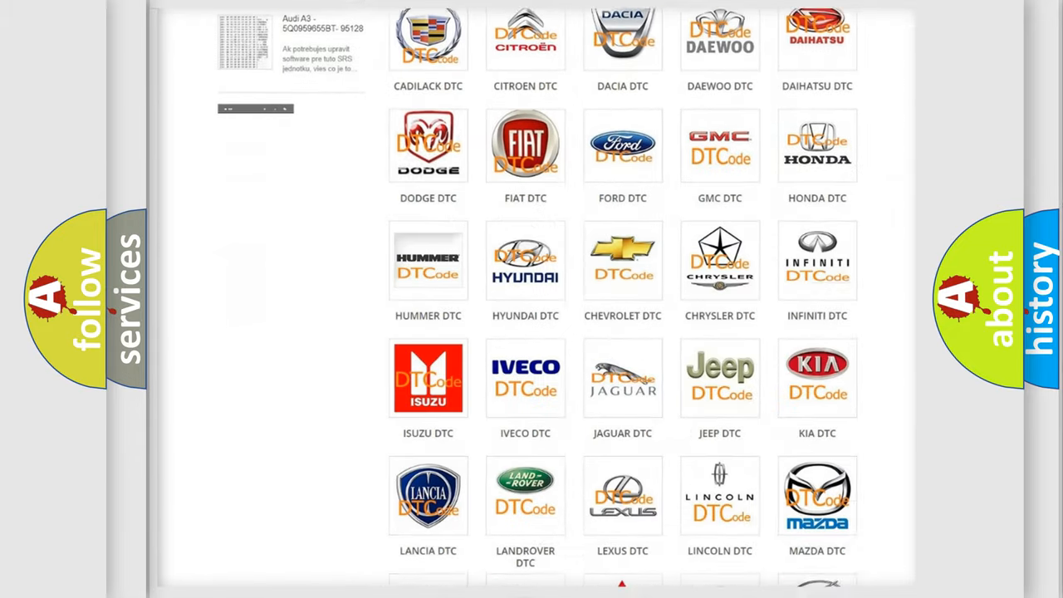
pyautogui.scroll(-3)
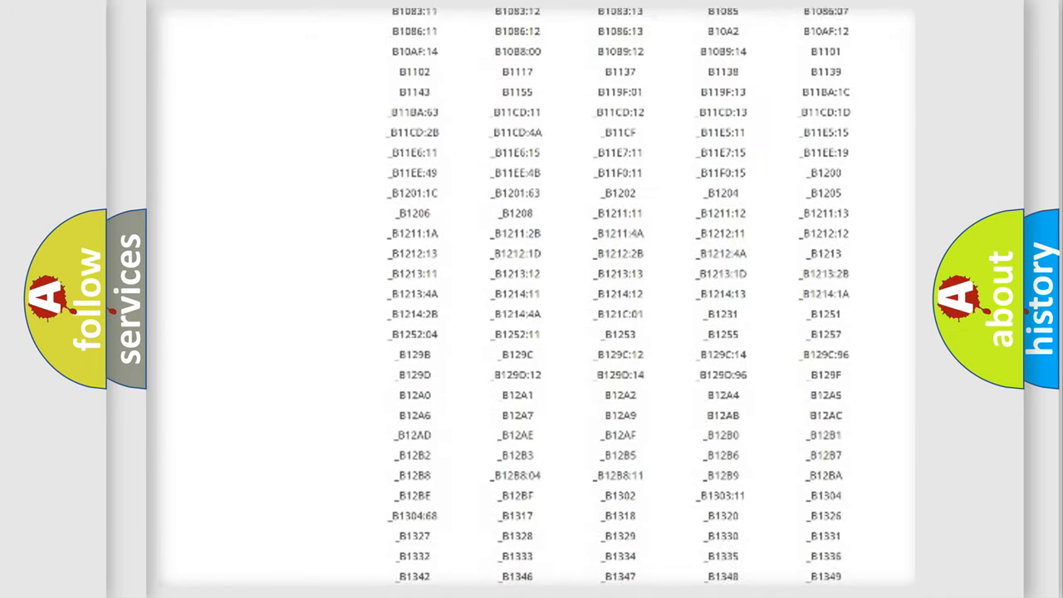
pyautogui.scroll(-3)
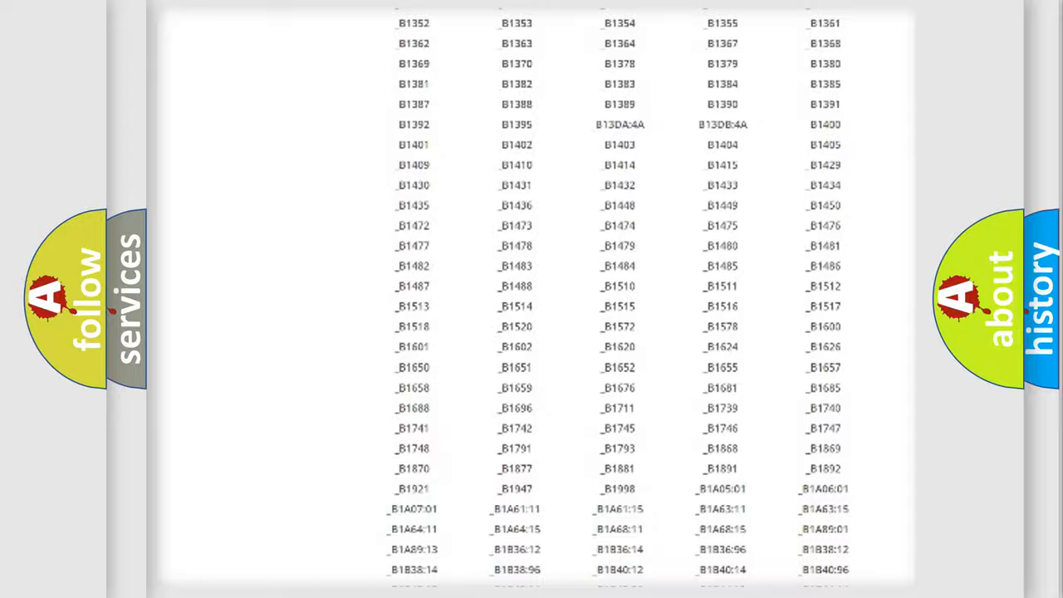